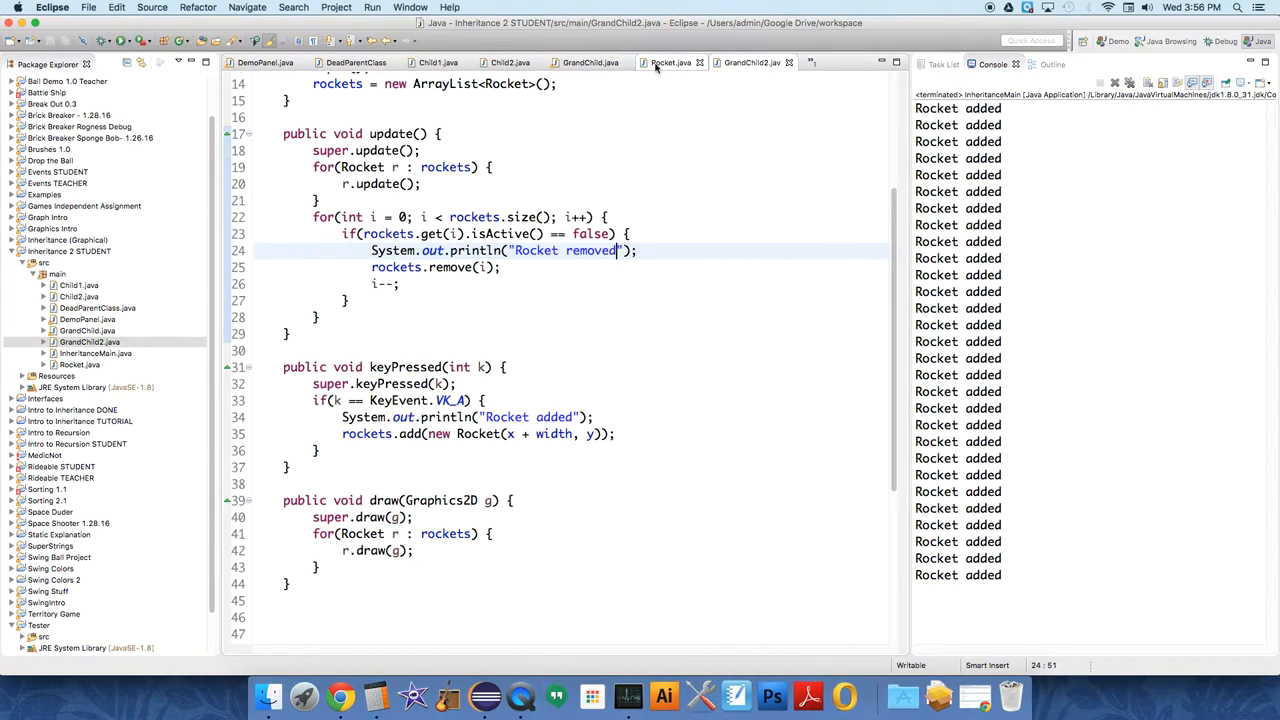
Step: Bring Rocket.java's isActive() method into view in the editor
{"action": "left_click", "coordinate": [670, 62]}
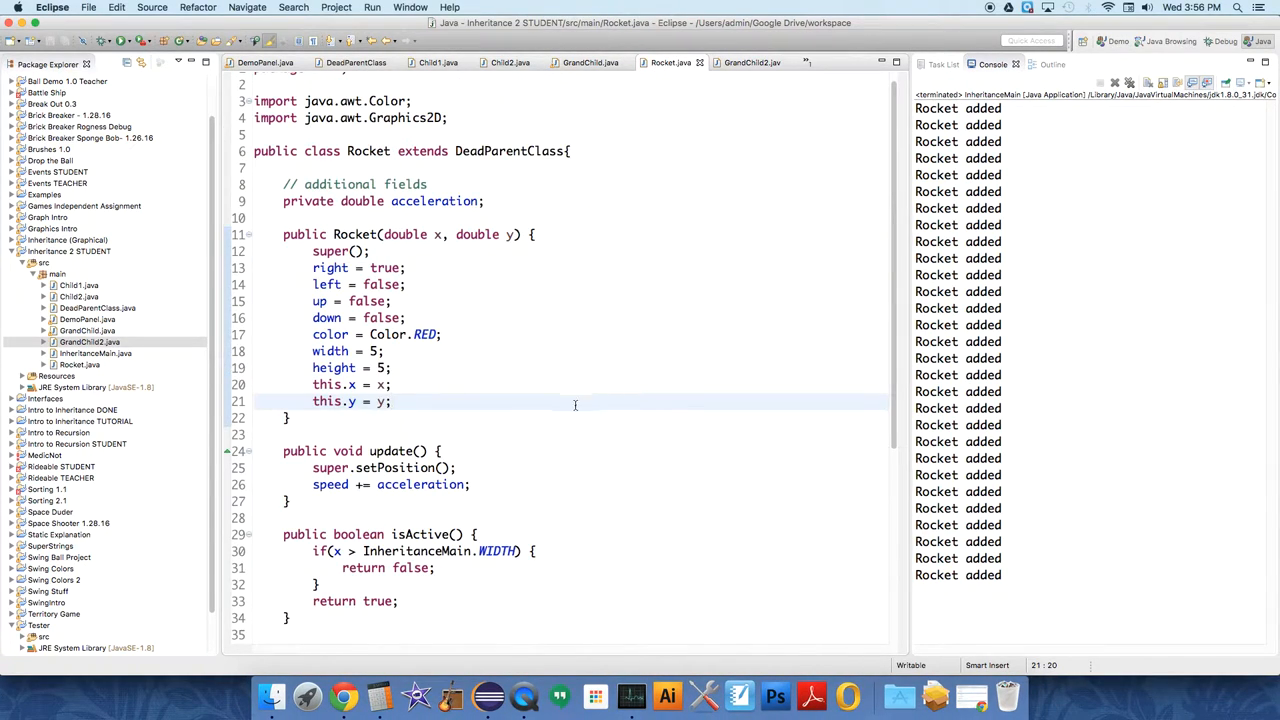
{"action": "scroll", "scroll_direction": "down", "scroll_amount": 3}
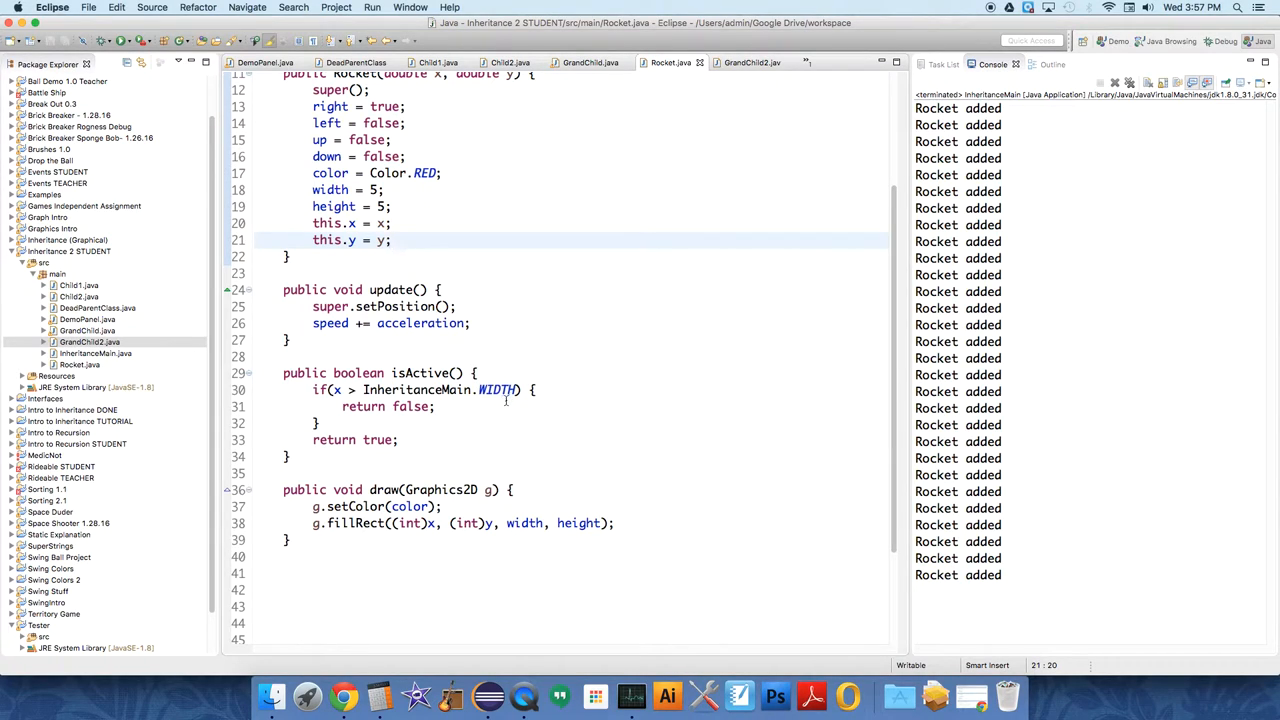
{"action": "mouse_move", "coordinate": [508, 396]}
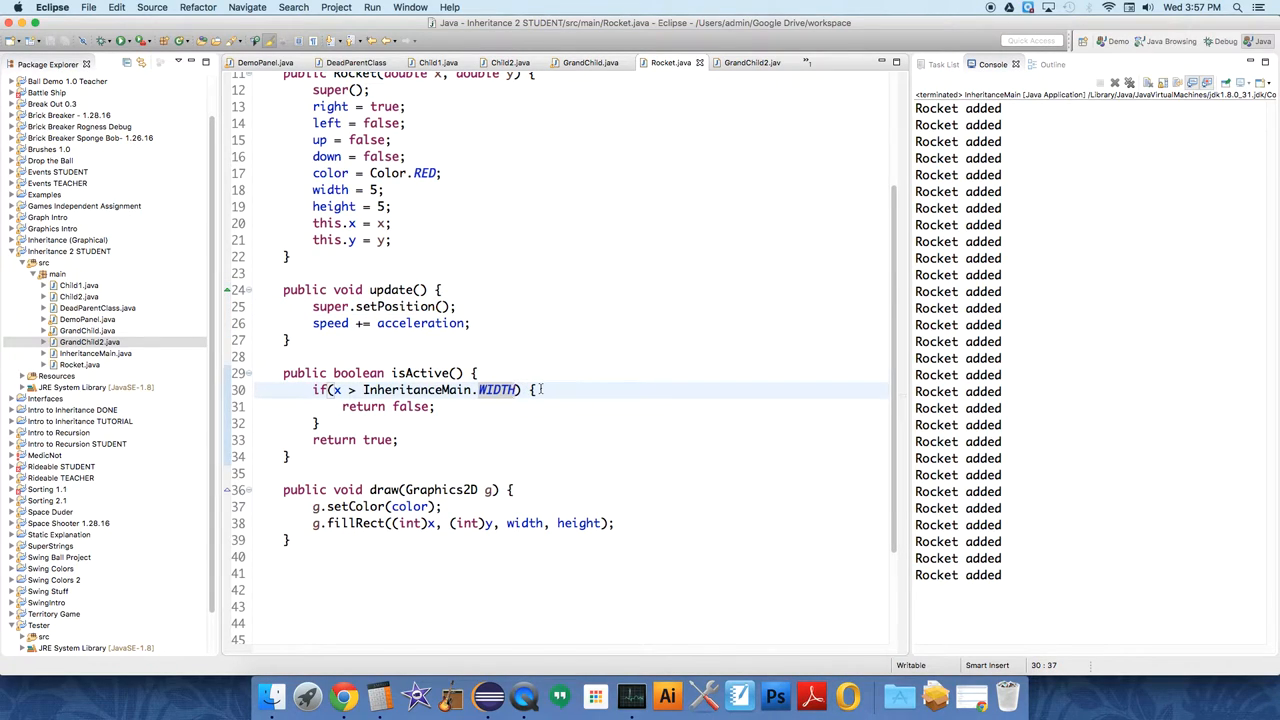
Step: Make isActive() compare x against InheritanceMain.WIDTH - width and launch the game
{"action": "type", "text": "- width"}
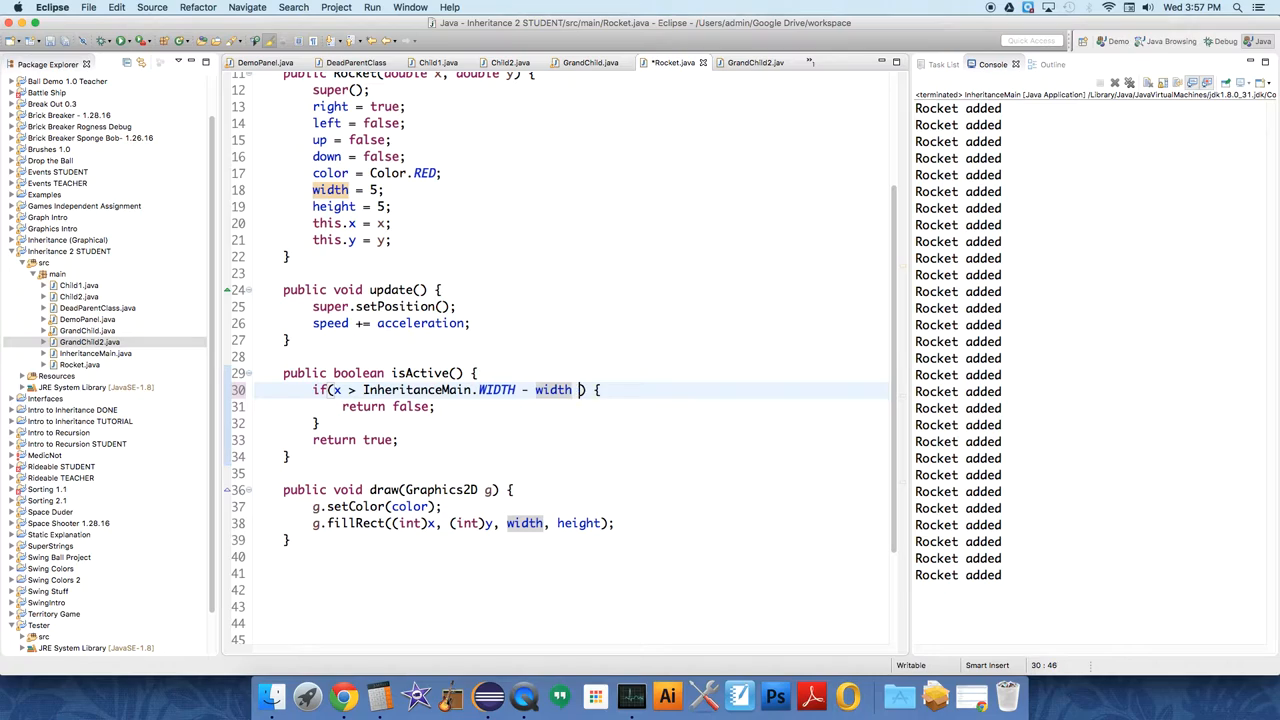
{"action": "type", "text": "*"}
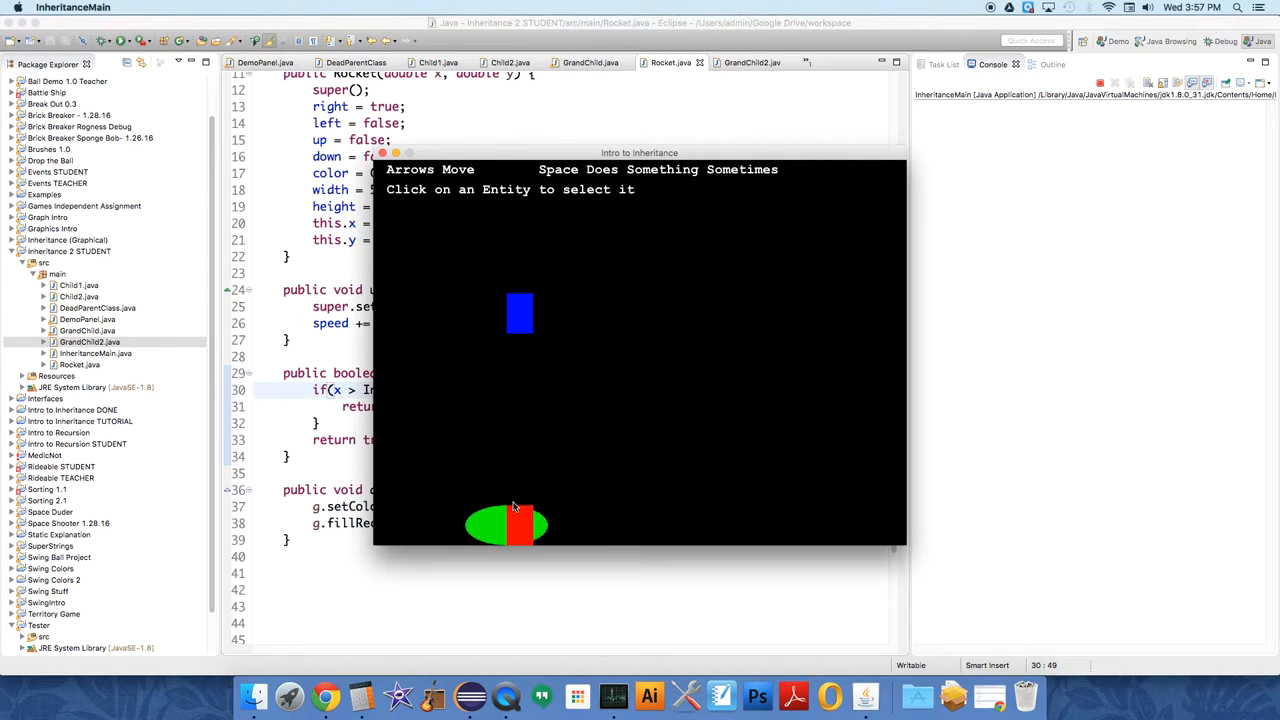
Step: Quit the running game and extend the condition to WIDTH - width + 1
{"action": "key", "text": "space"}
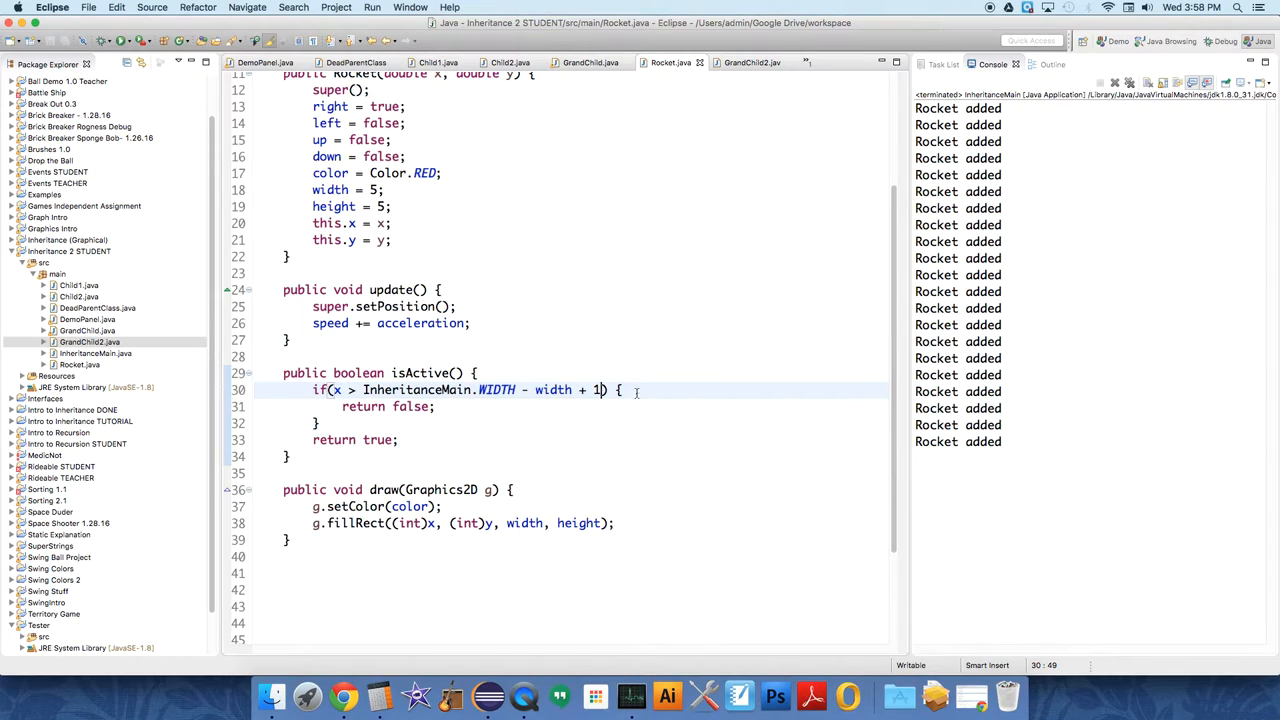
Step: Add System.out.println("Rocket isActive = false") inside the isActive() if block
{"action": "type", "text": "System"}
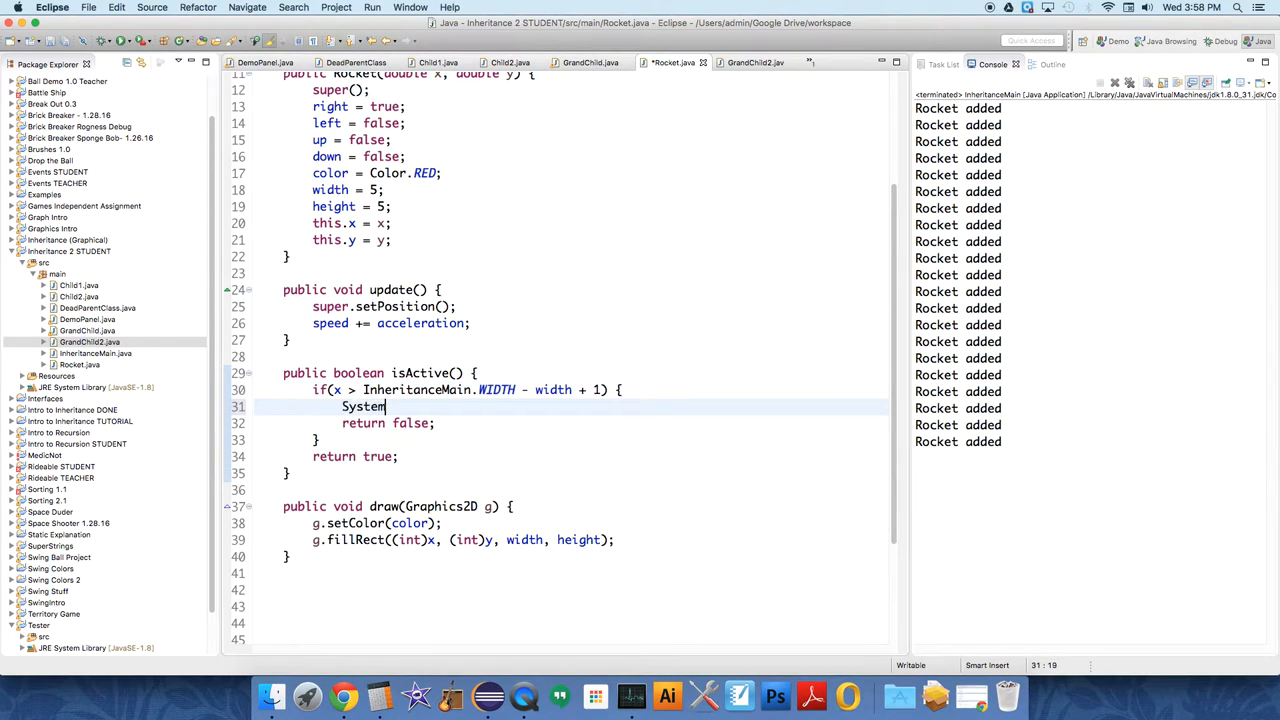
{"action": "type", "text": ".out.println(\"Rock\");"}
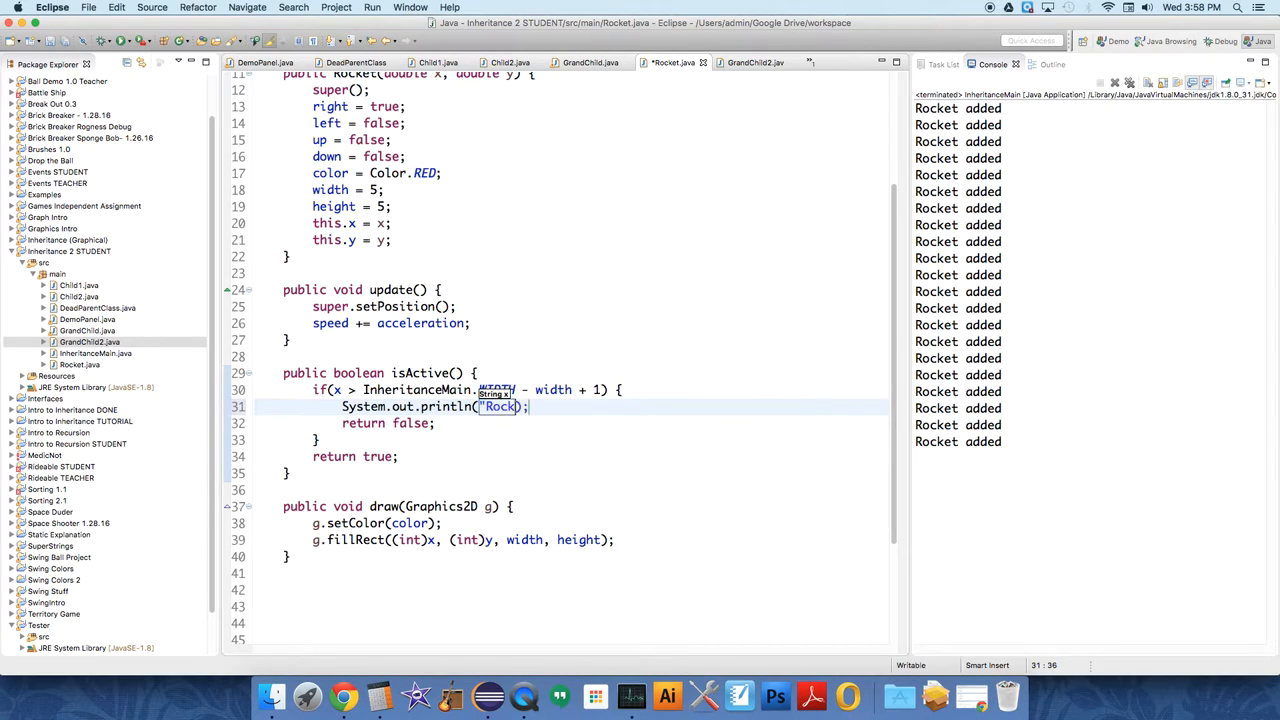
{"action": "type", "text": "et"}
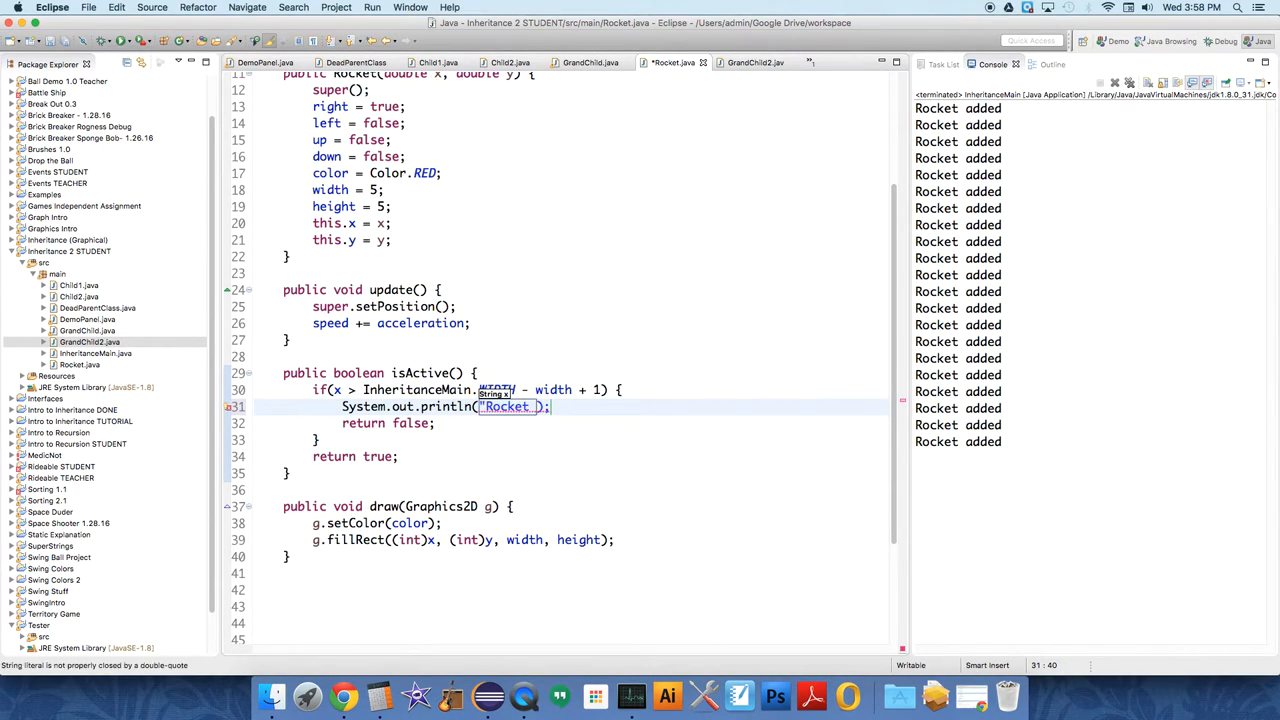
{"action": "type", "text": "is"}
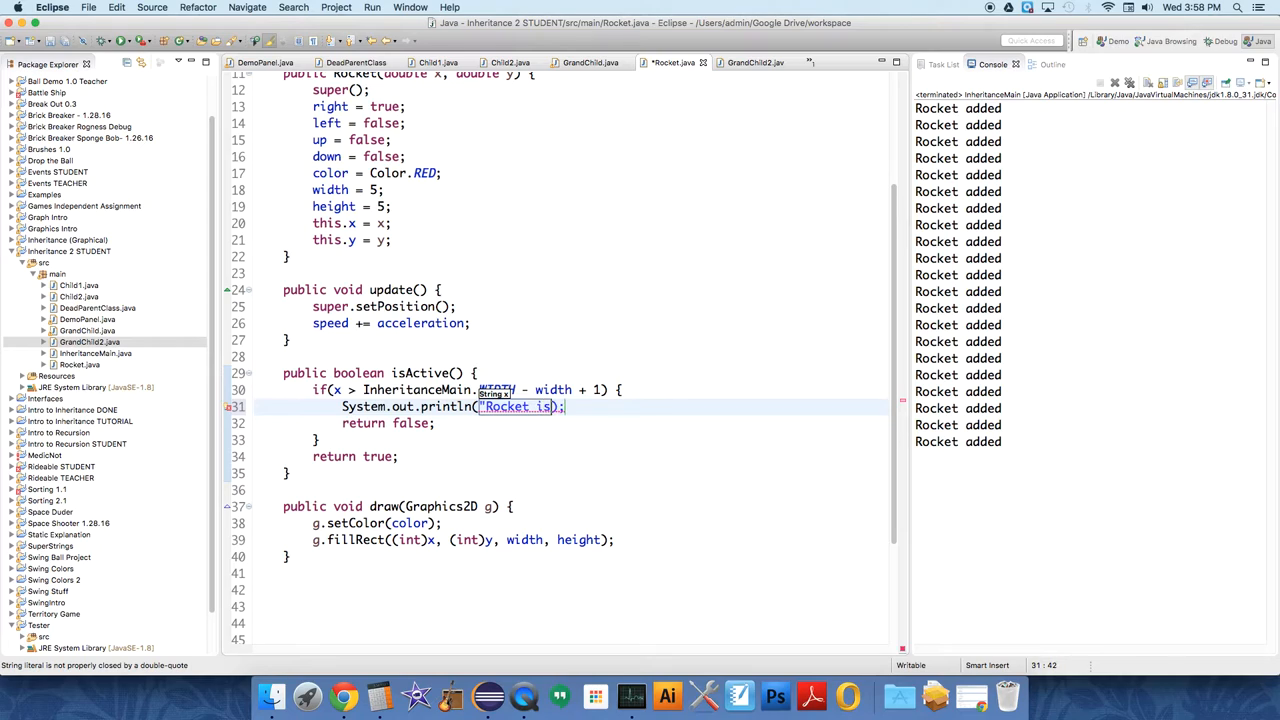
{"action": "type", "text": "Active = false\""}
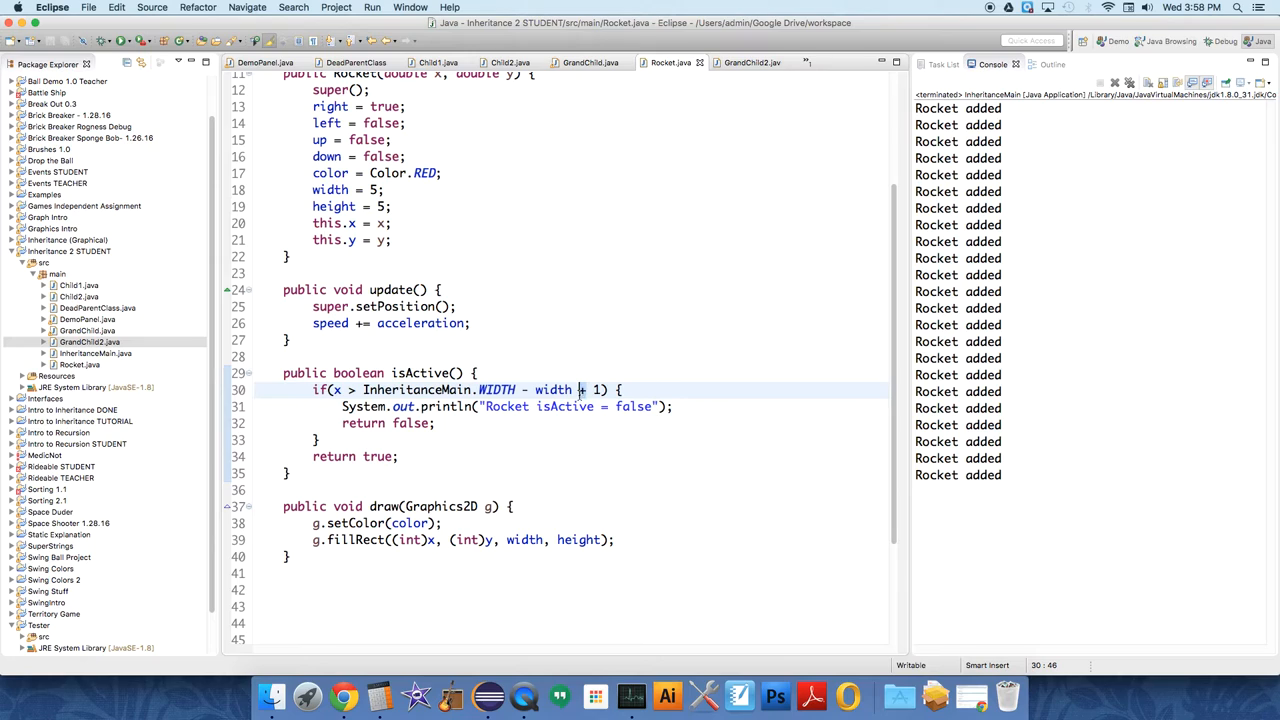
Step: Change the condition to InheritanceMain.WIDTH - width - 1
{"action": "type", "text": "-"}
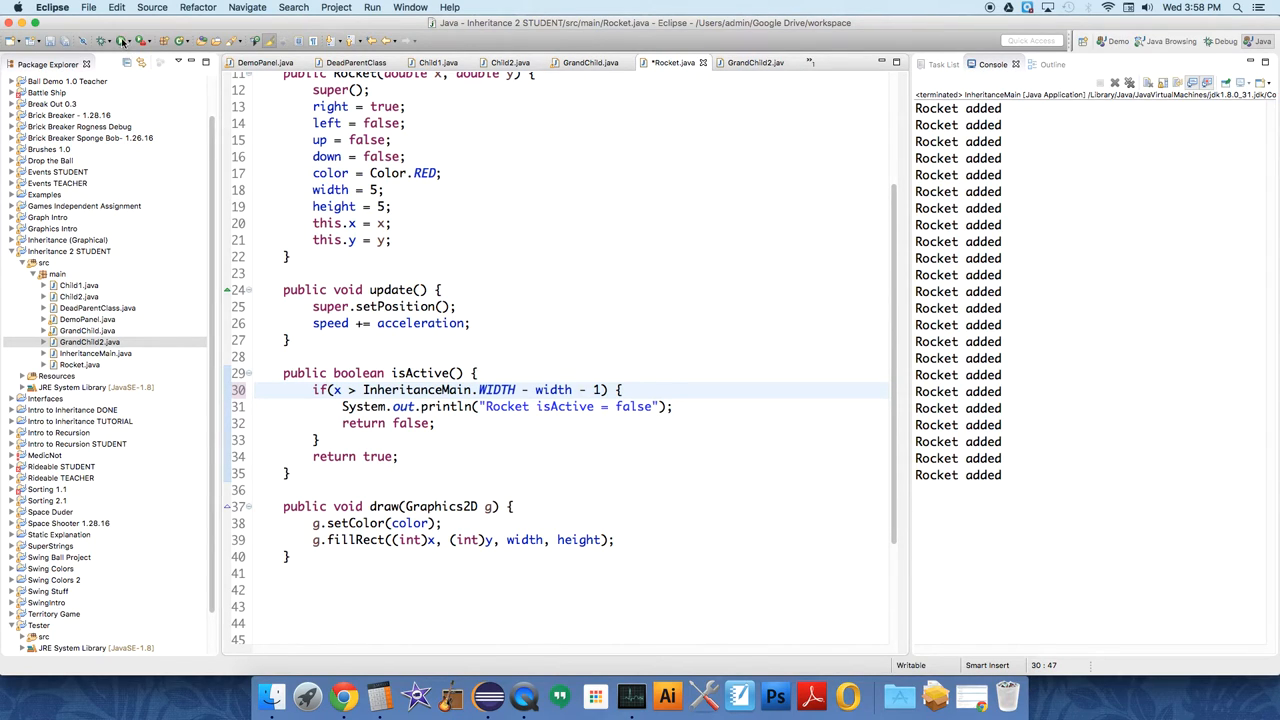